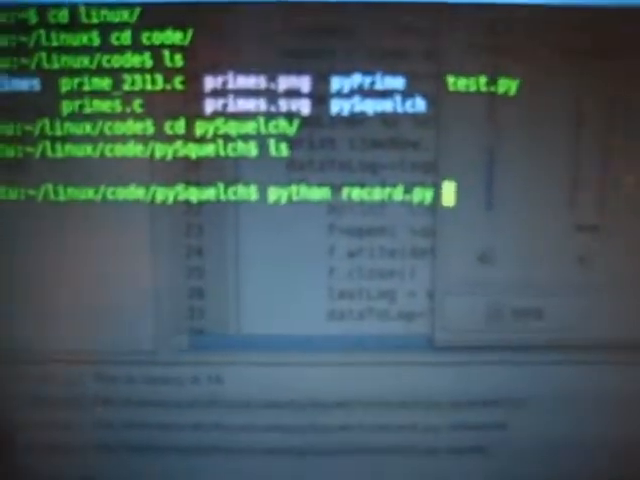
Step: Run 'python record.py' from the pySquelch folder to launch the squelch recorder
key(Return)
text(rm squelch.txt)
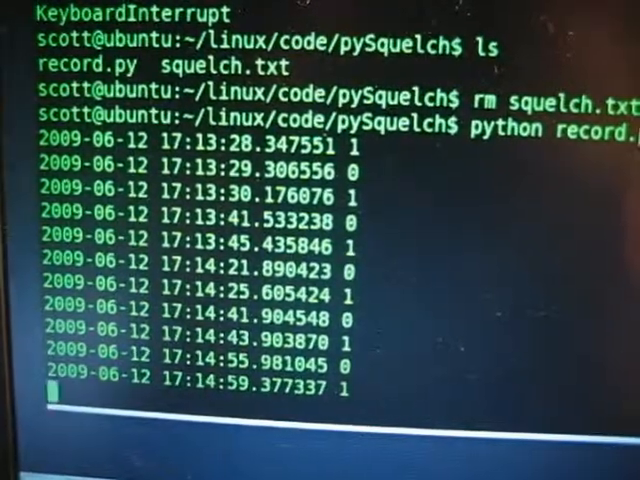
Step: Scroll the terminal to follow the newest timestamped 1/0 squelch readings
scroll(down, 3)
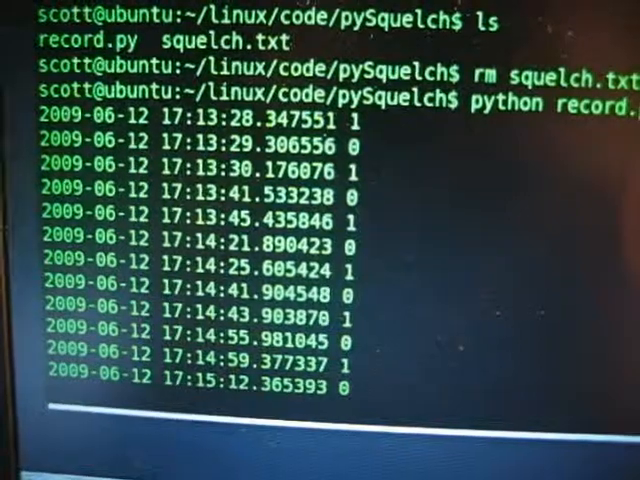